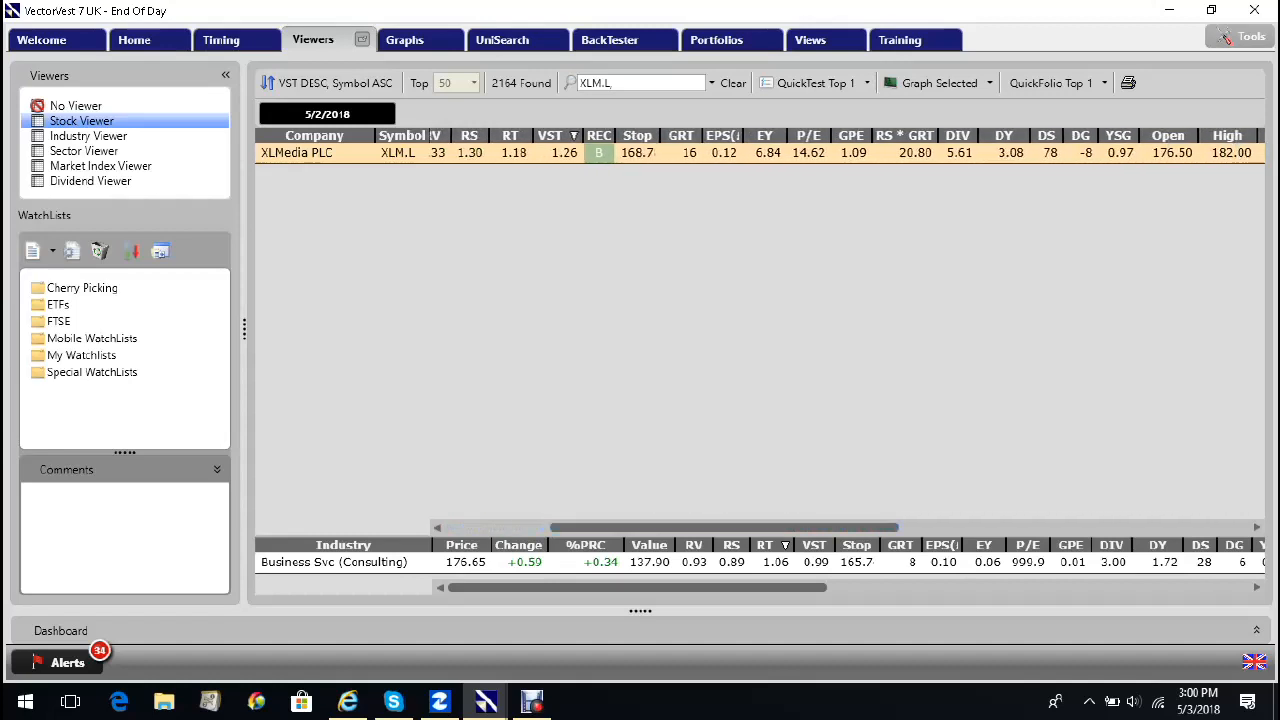
scroll("right", 3)
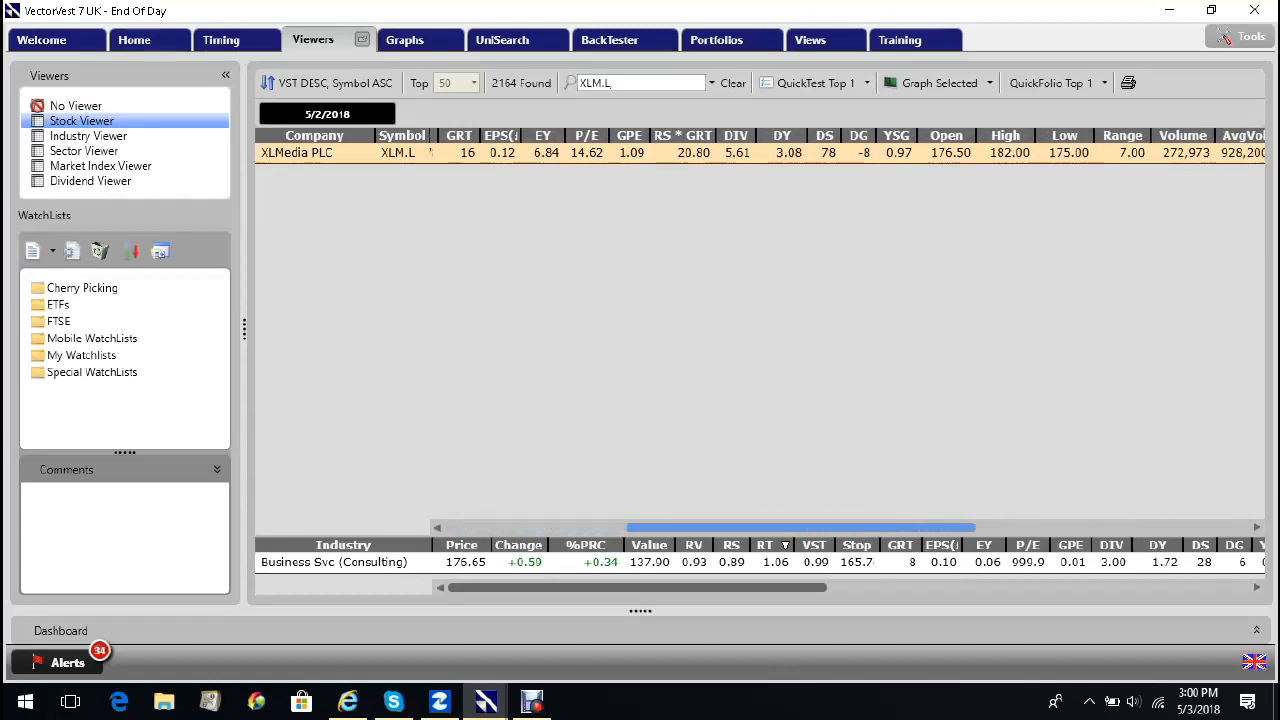
scroll("right", 3)
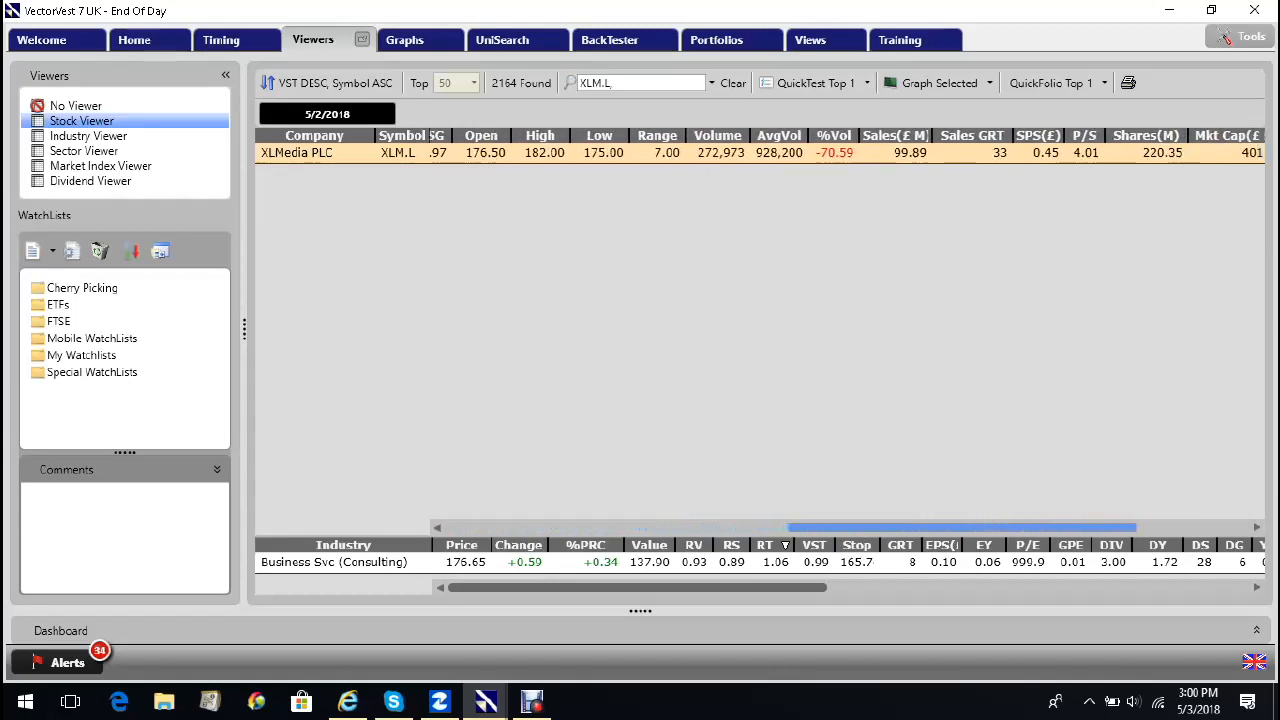